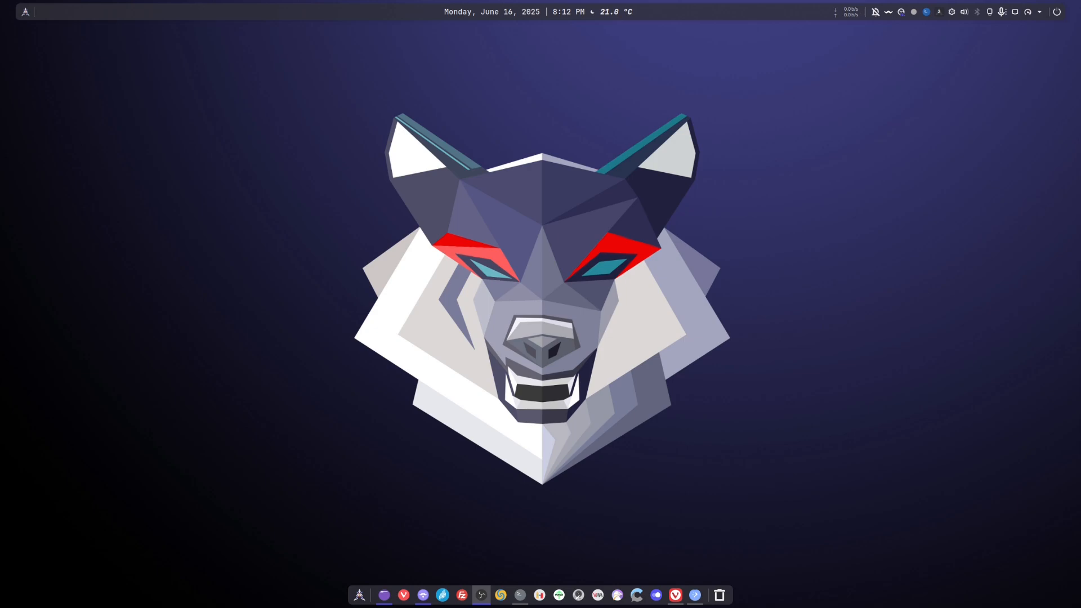
mouse_move(408, 533)
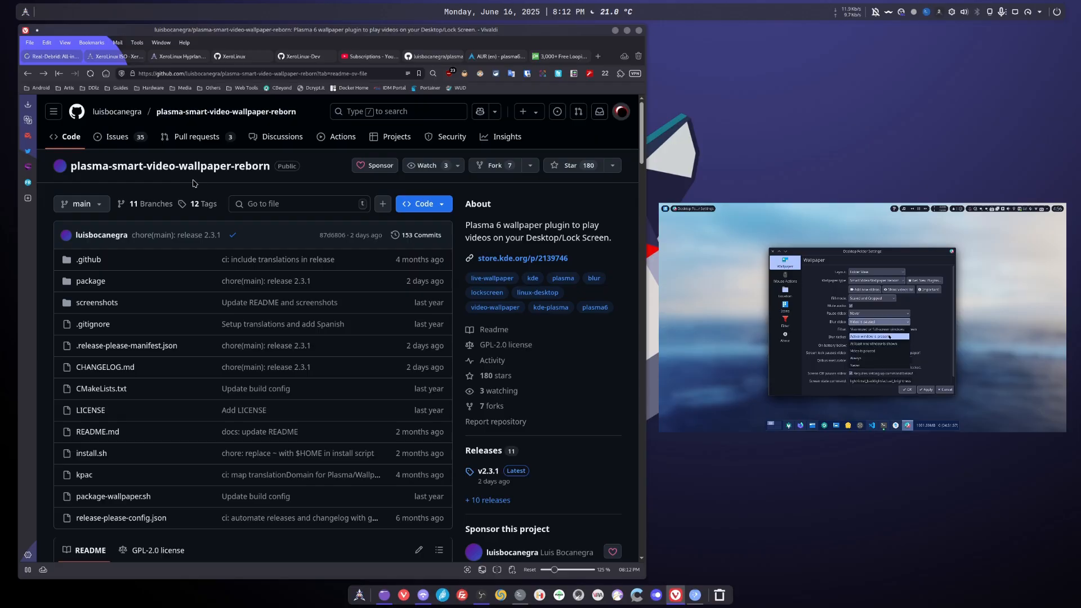
- Scroll down through the plasma-smart-video-wallpaper-reborn README on its GitHub page
scroll("down", 3)
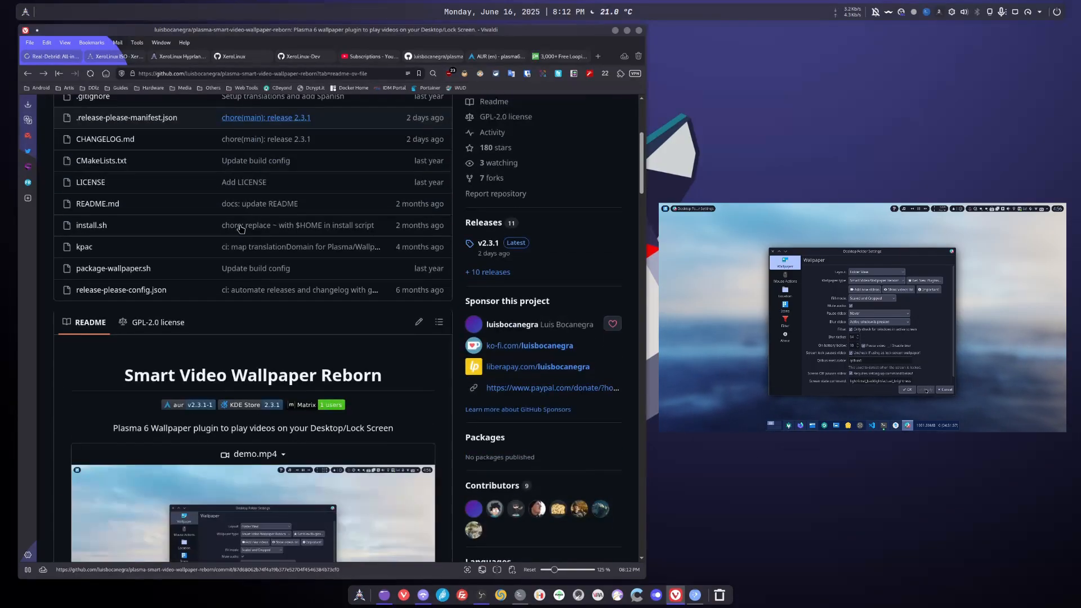
scroll("down", 3)
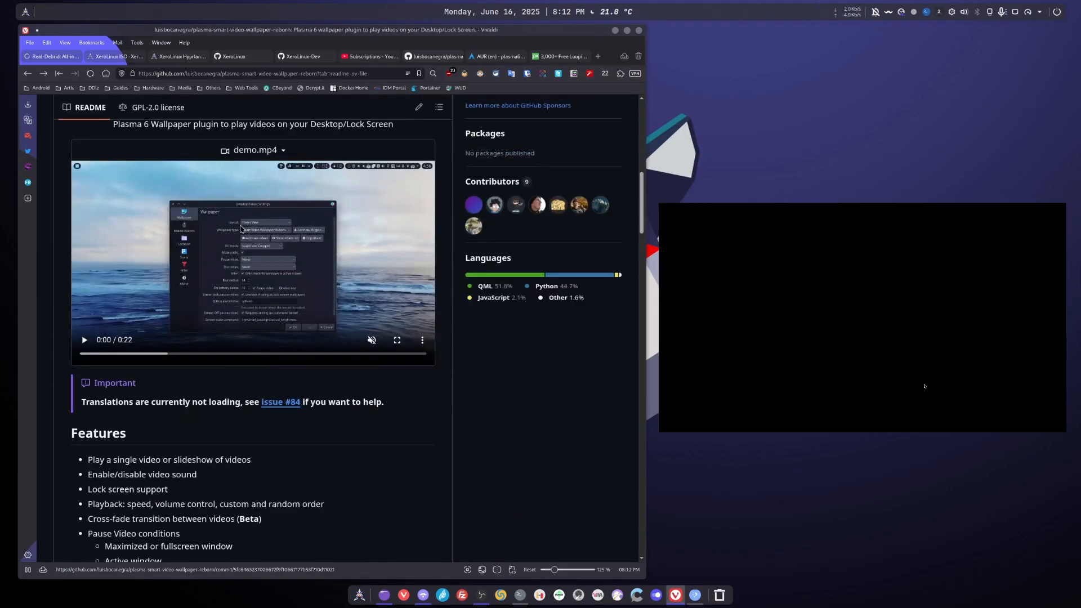
scroll("down", 3)
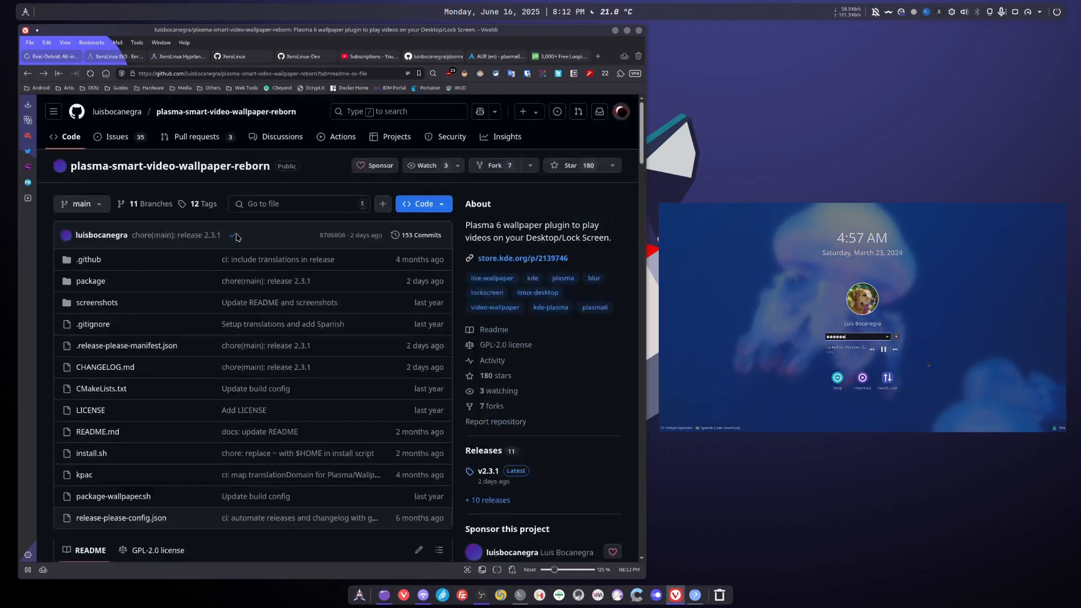
scroll("down", 3)
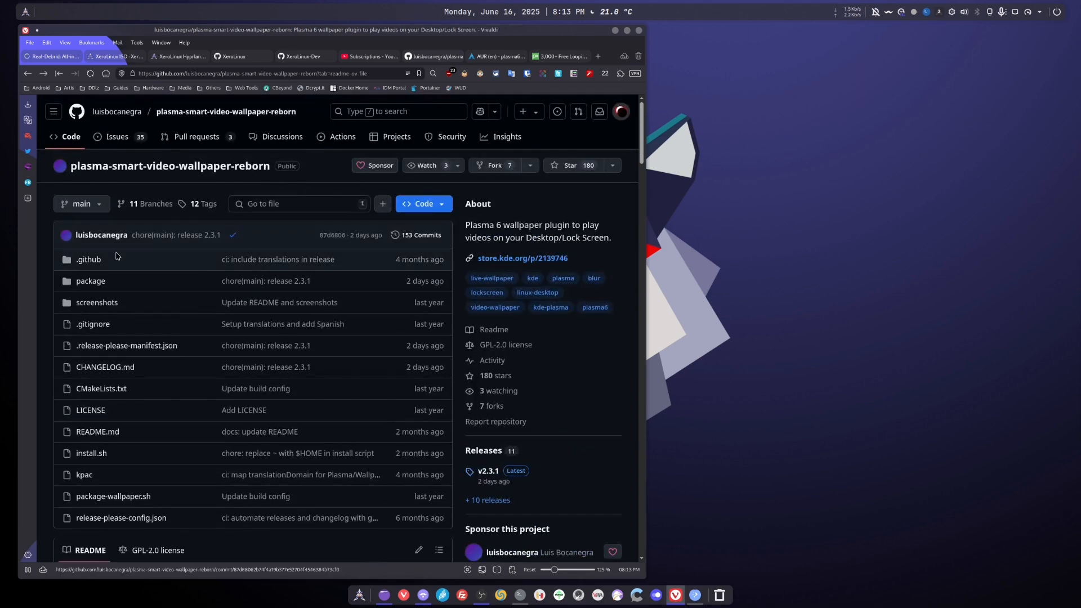
scroll("down", 3)
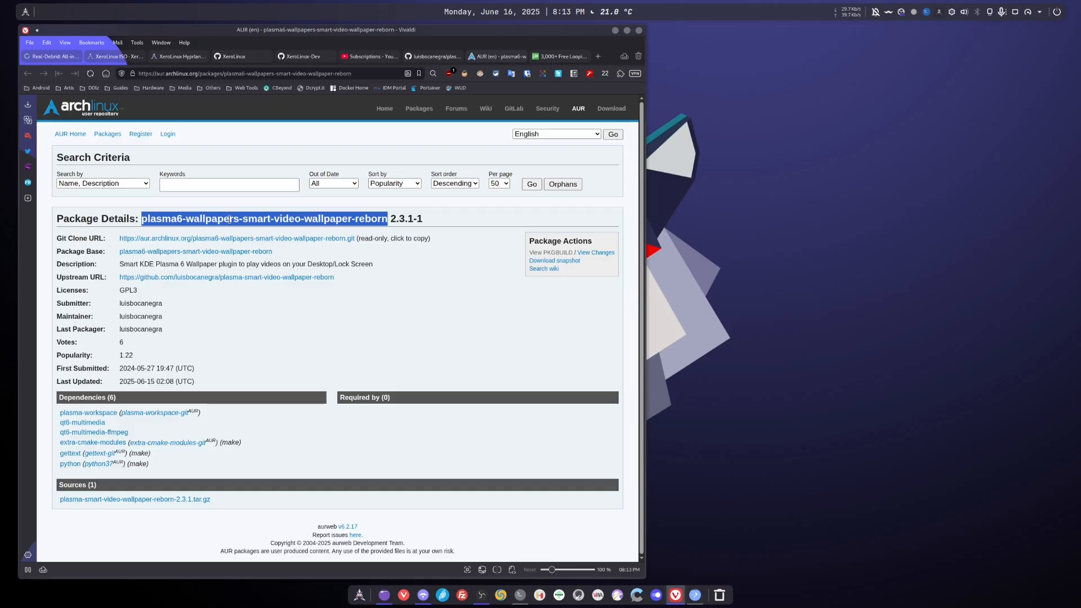
mouse_move(512, 466)
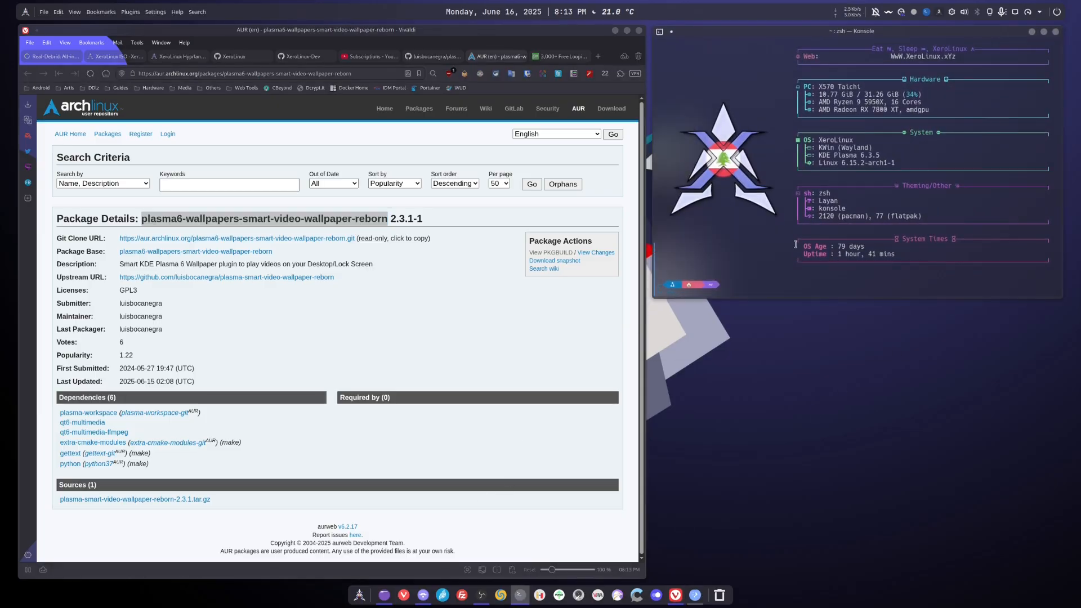
- Enter 'paru -S --noconfirm plasma6-wallpapers-smart-video-wallpaper-reborn' in Konsole and hide Vivaldi
type("paru -S --noconfirm plasma6-wallpapers-smart-video-wallpaper-reborn")
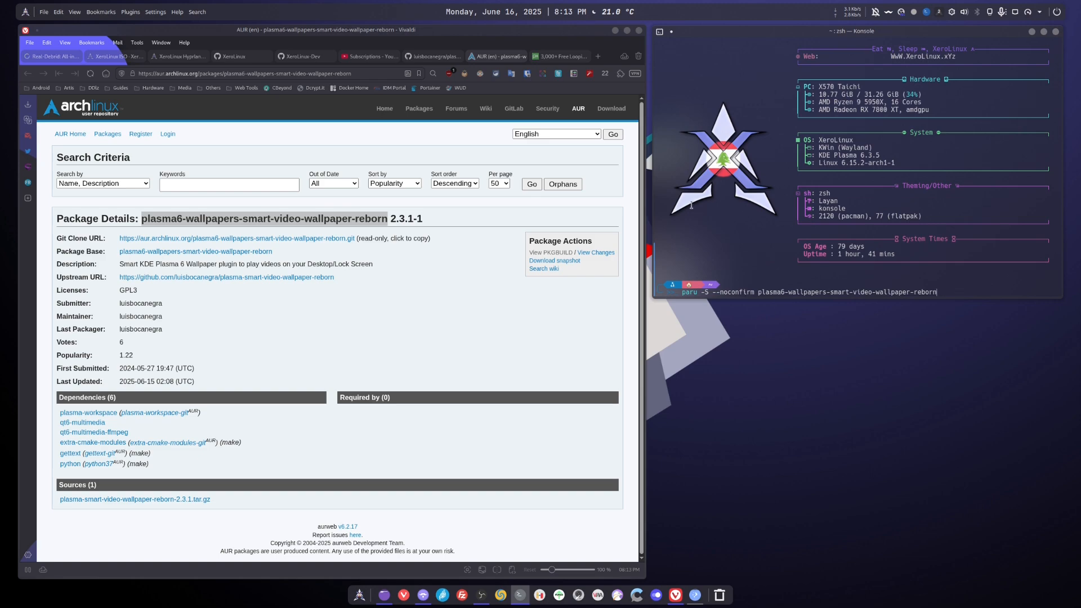
mouse_move(680, 176)
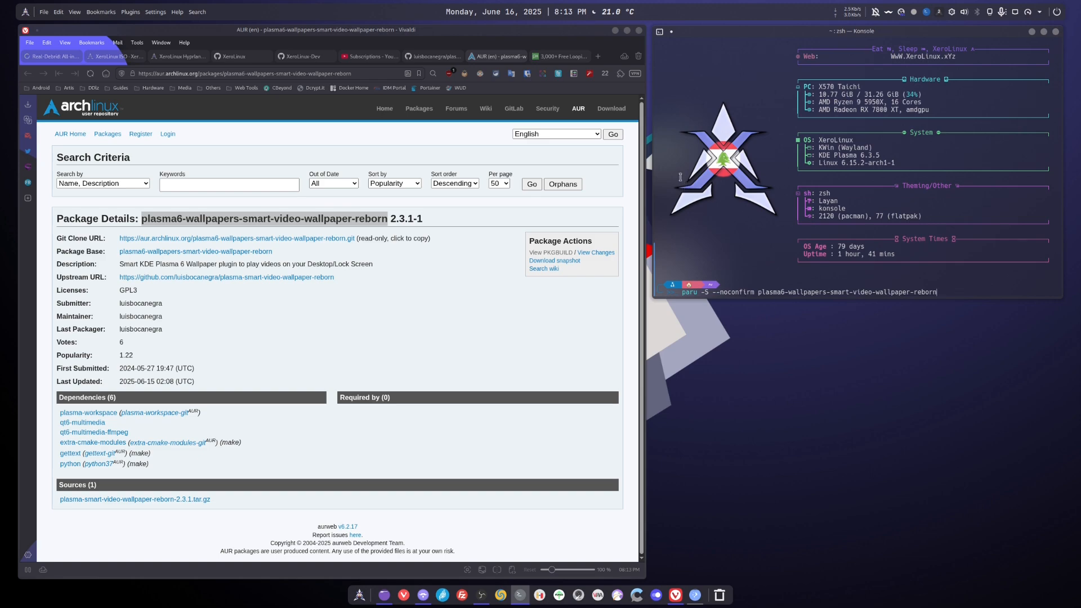
left_click(613, 29)
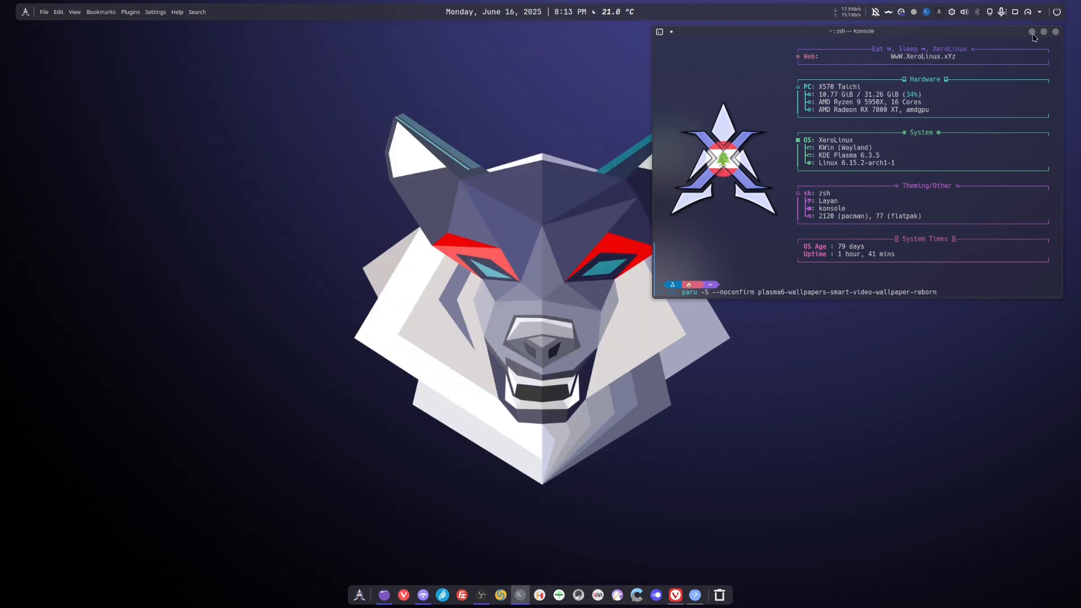
- From the desktop context menu, reach wallpaper settings and pick Smart Video Wallpaper Reborn as the type
right_click(435, 180)
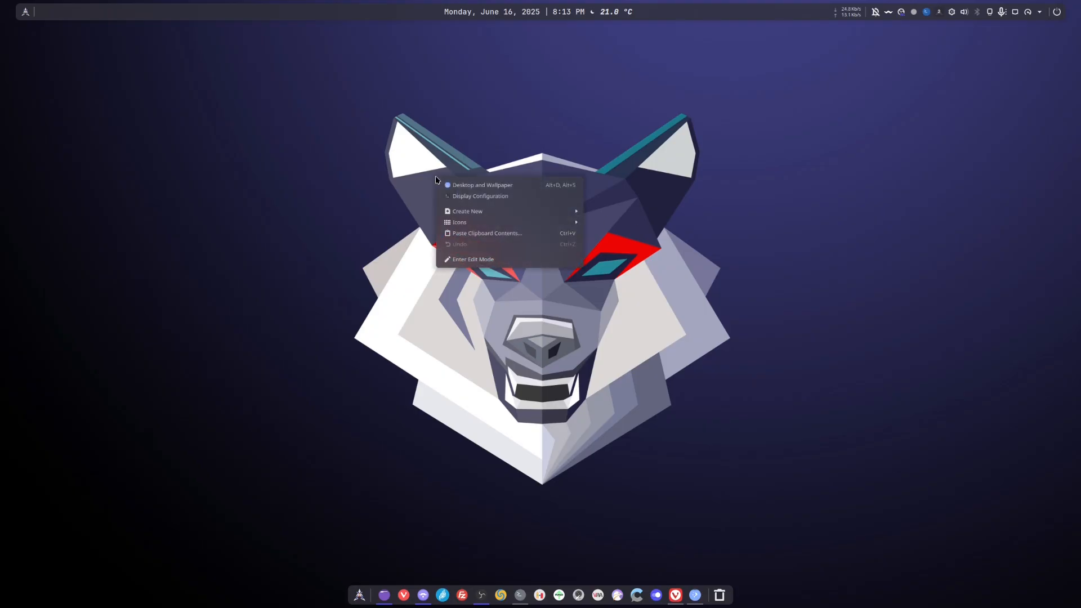
mouse_move(532, 176)
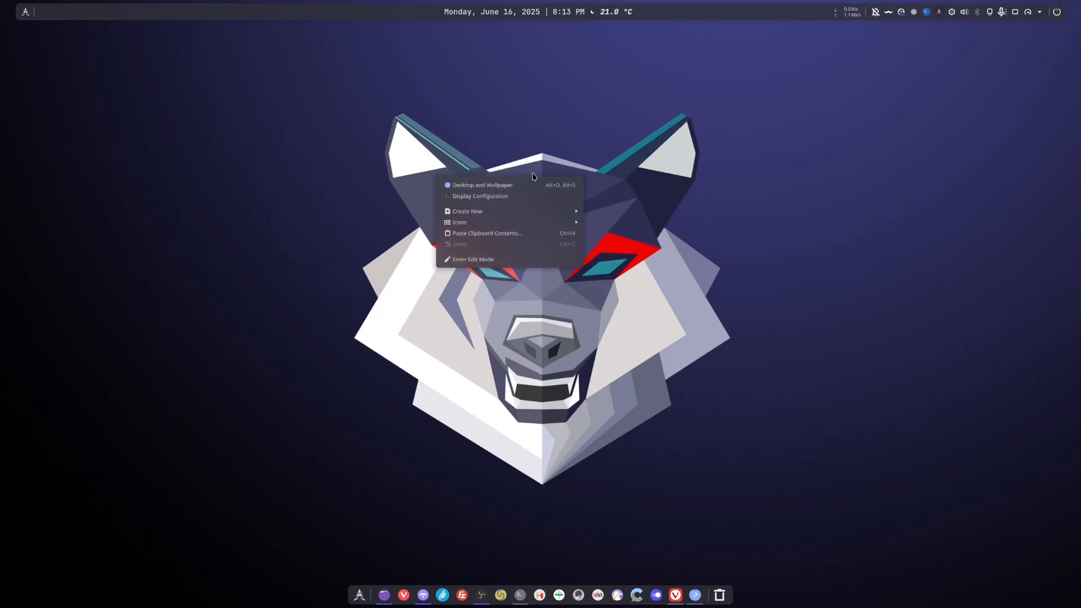
left_click(482, 185)
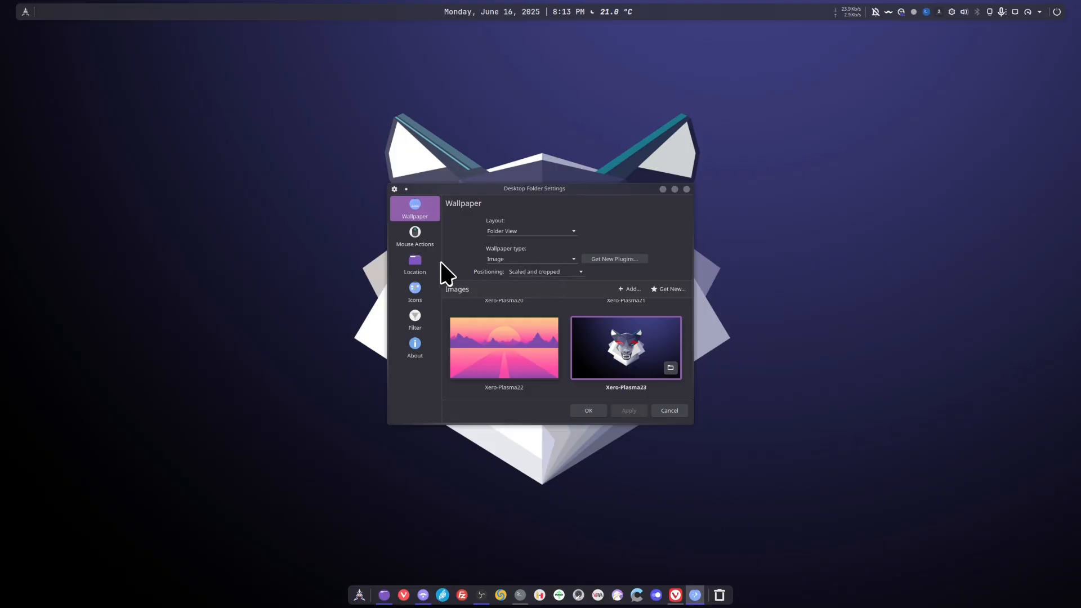
mouse_move(504, 269)
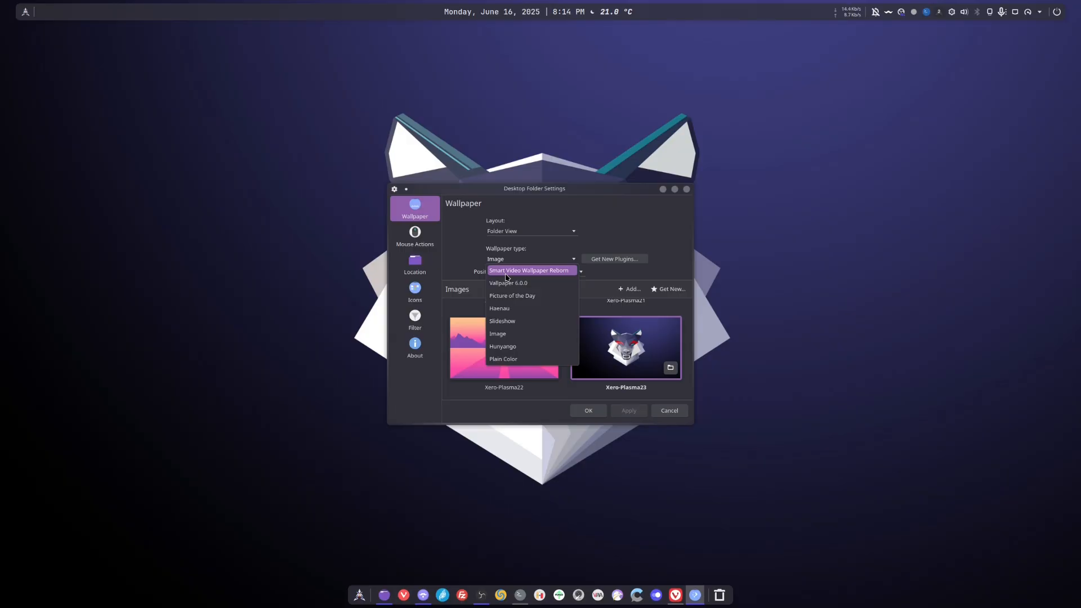
left_click(528, 269)
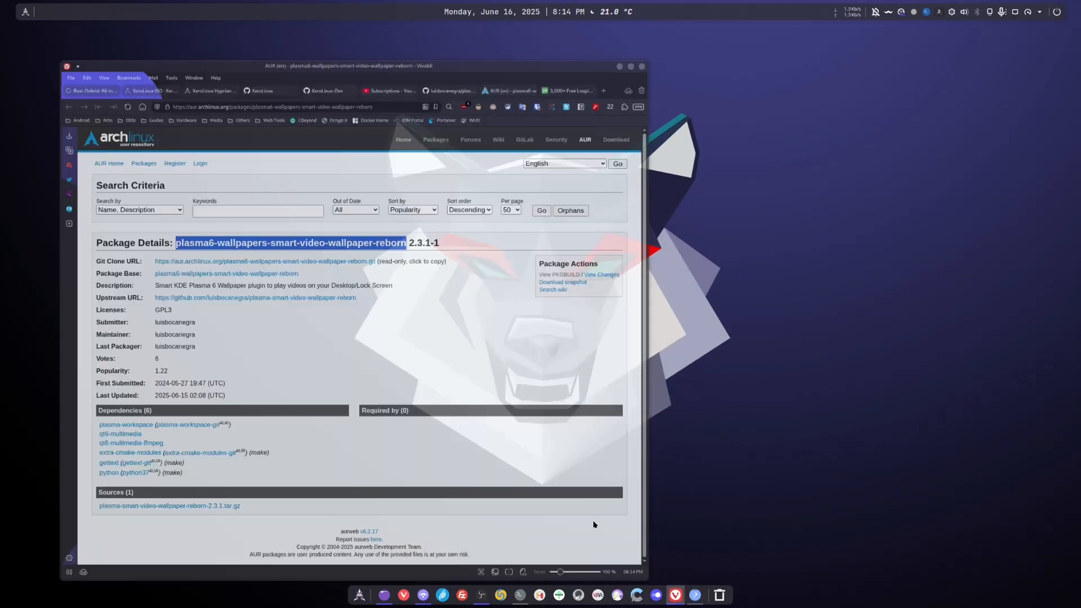
- Switch to the Pixabay looping videos tab and scroll through its results
left_click(561, 56)
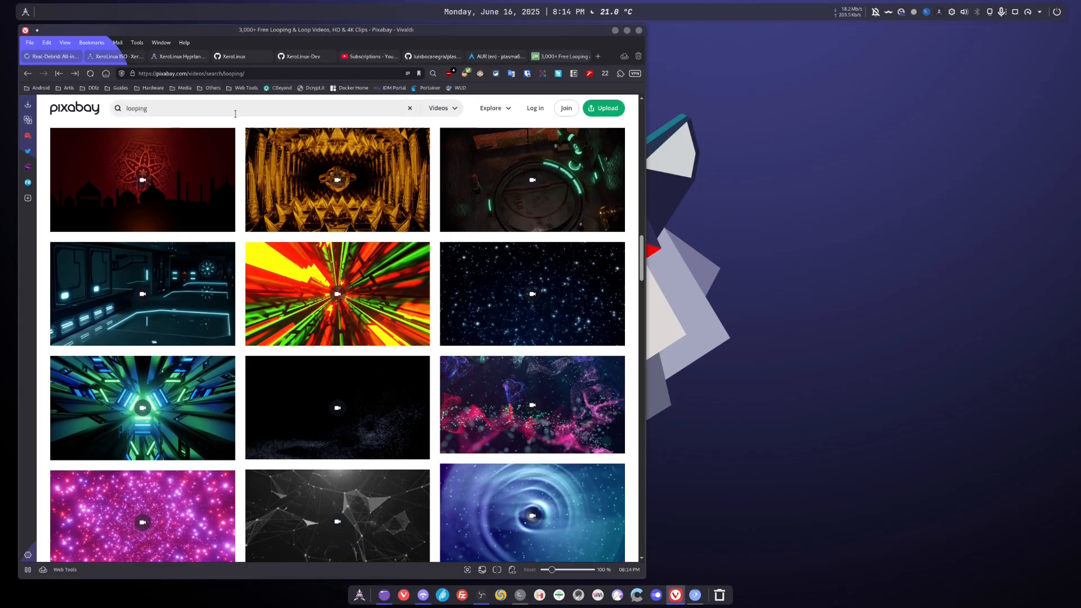
scroll("down", 3)
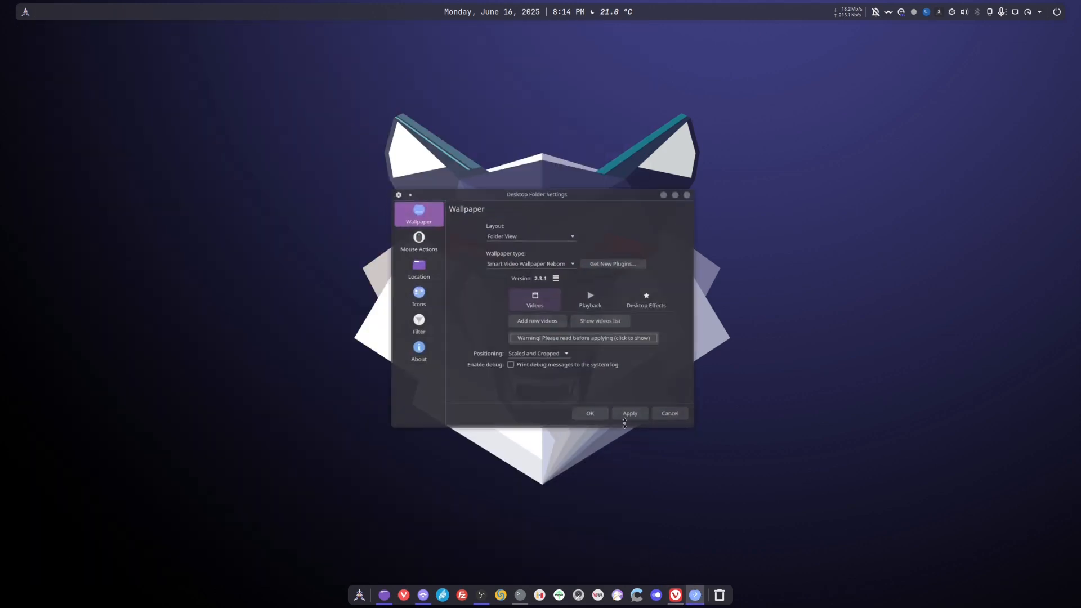
- Apply the video wallpaper settings, then bring Vivaldi back into view
left_click(536, 320)
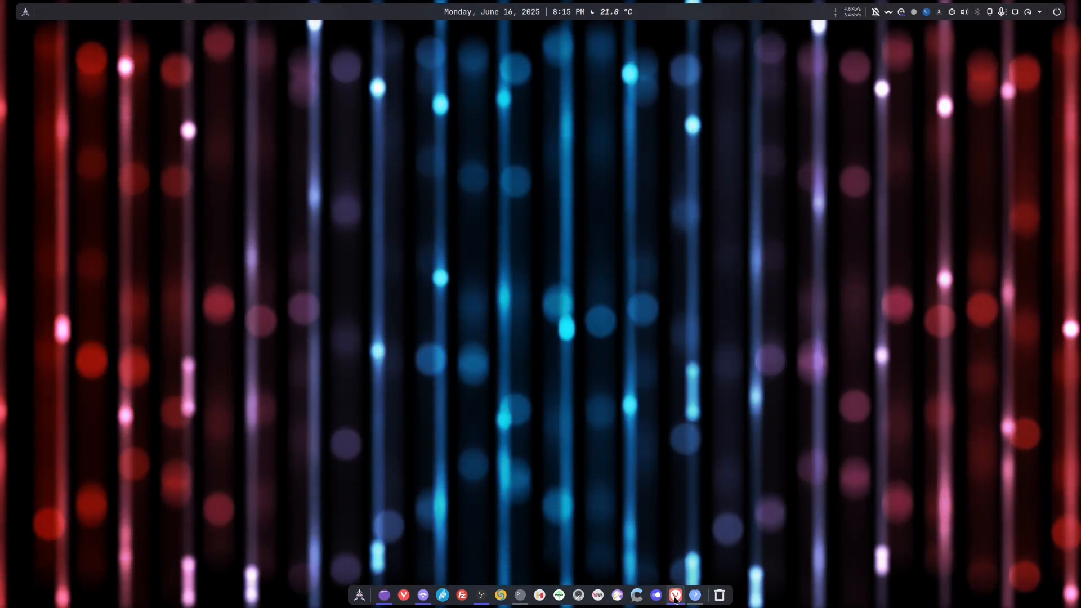
left_click(675, 595)
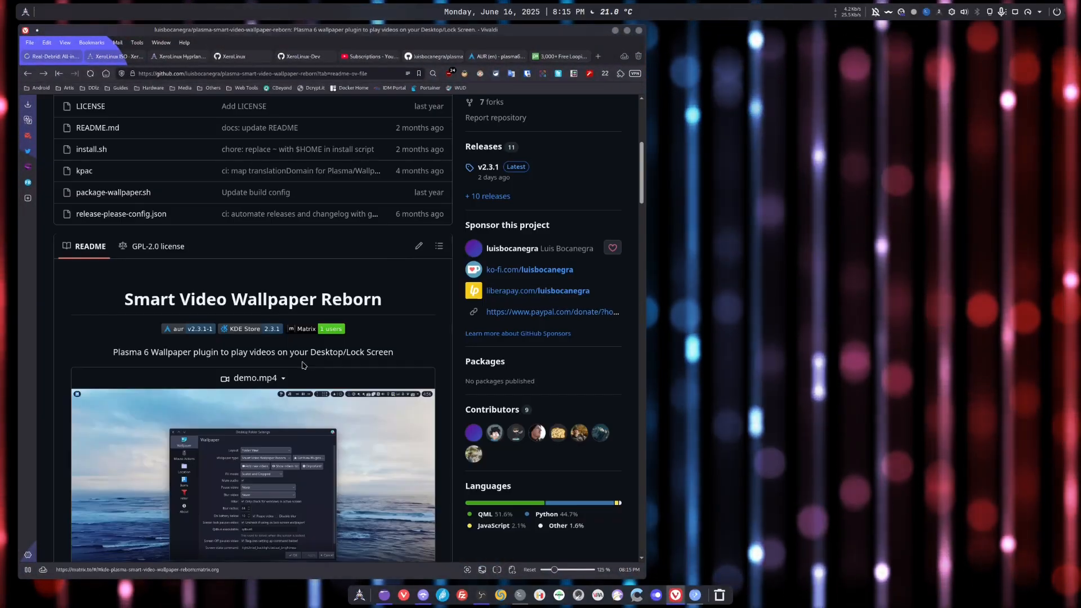
- Scroll to the README's codec section, select the media-backend check command, then hide Vivaldi
scroll("down", 3)
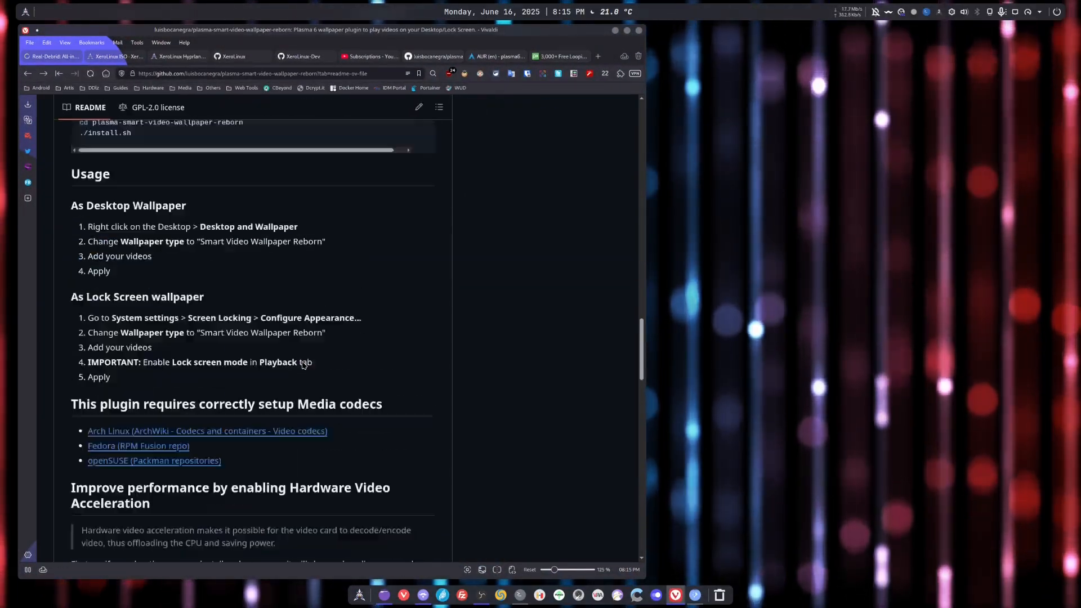
scroll("down", 3)
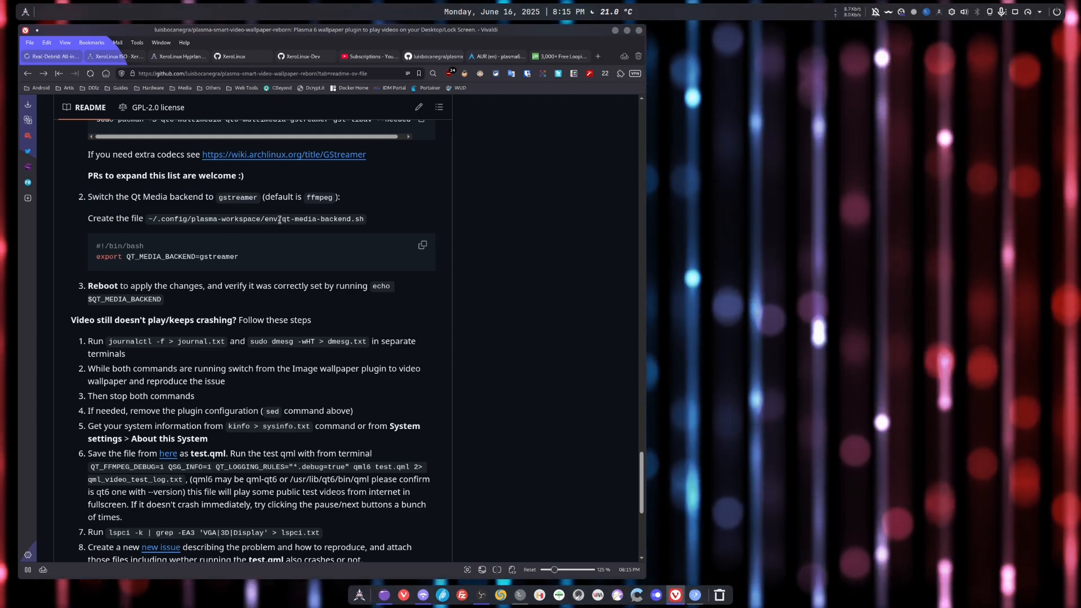
double_click(285, 218)
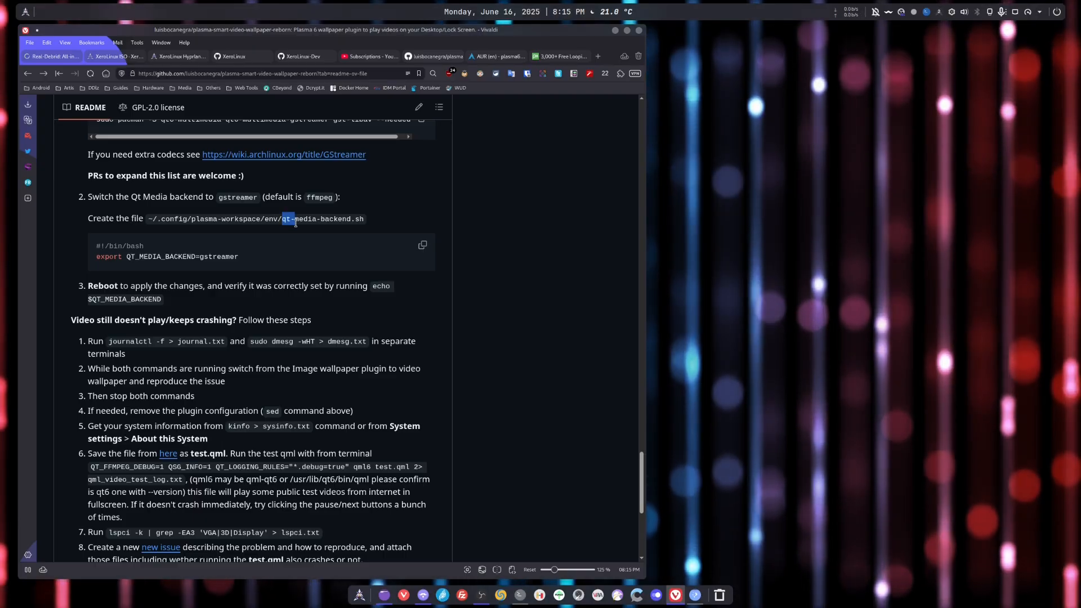
left_click_drag(281, 219, 364, 219)
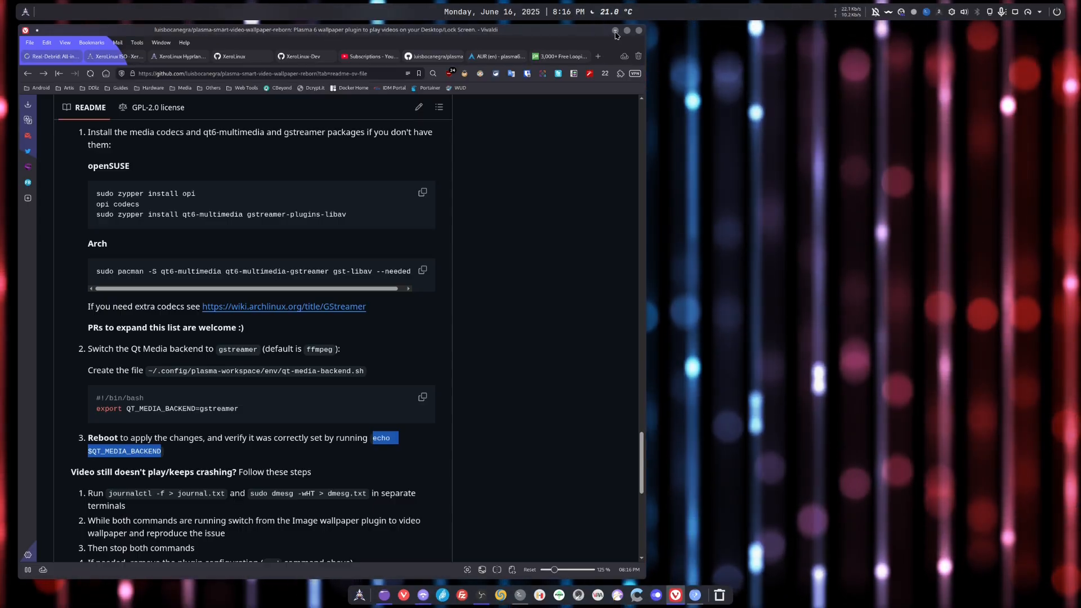
left_click(615, 30)
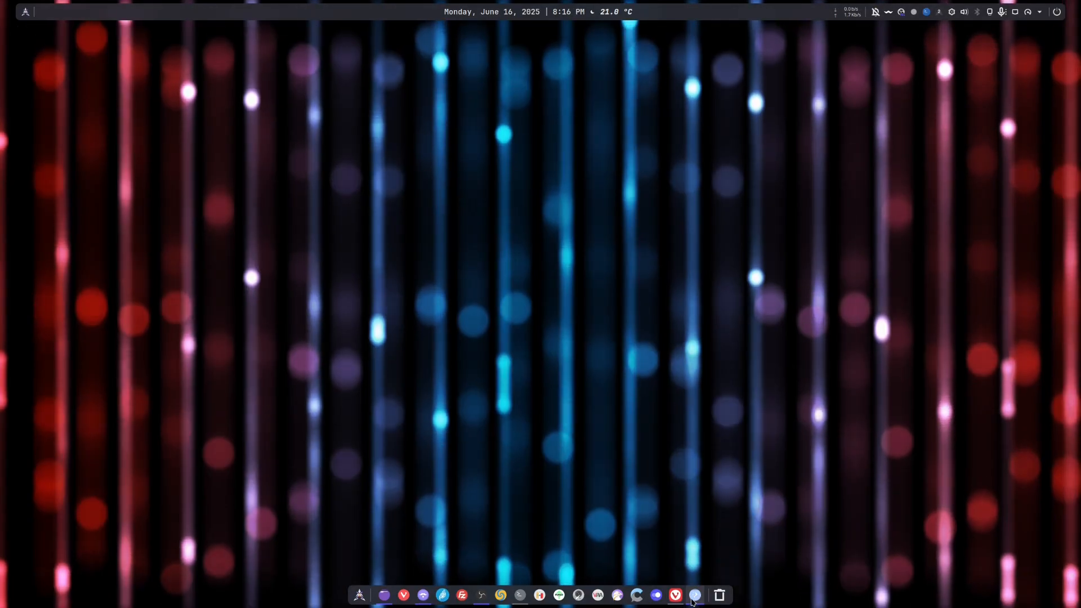
- Choose Lines - 69645.mp4 in the file picker, apply it as wallpaper and confirm with OK
left_click(695, 595)
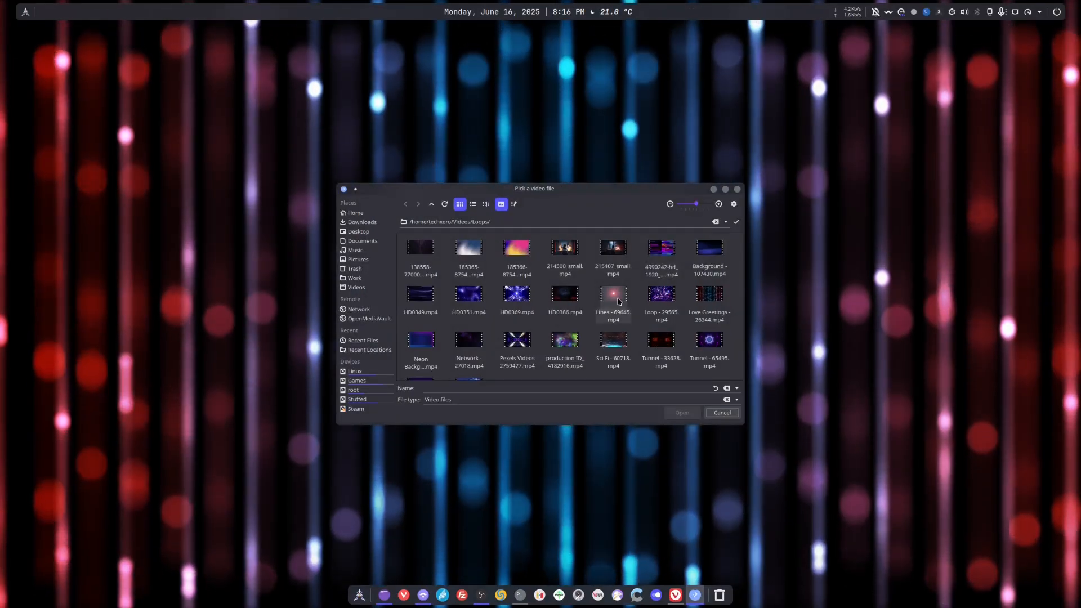
left_click(613, 299)
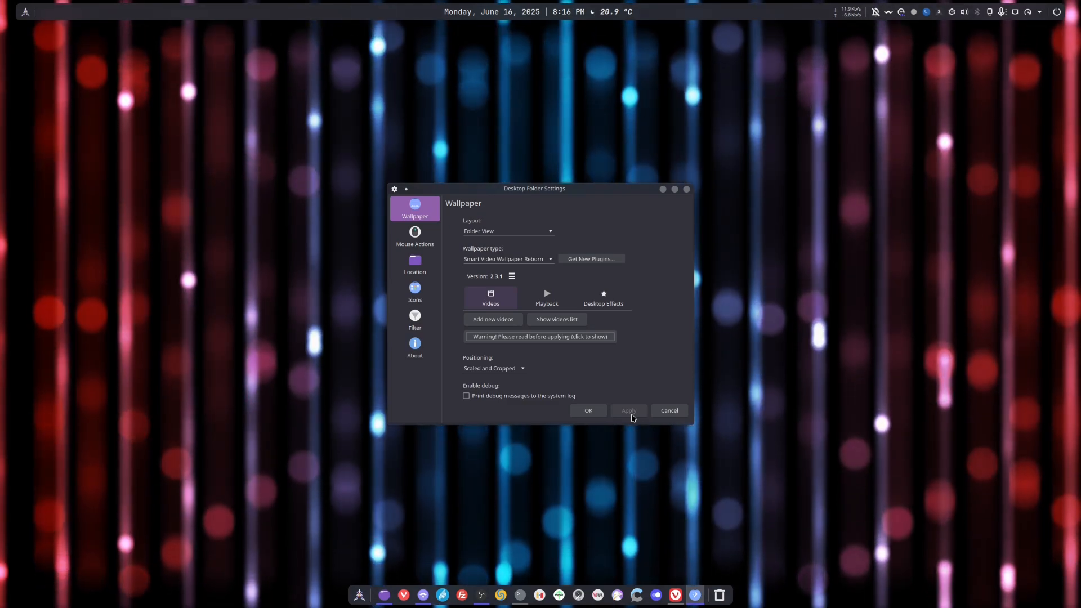
left_click(555, 319)
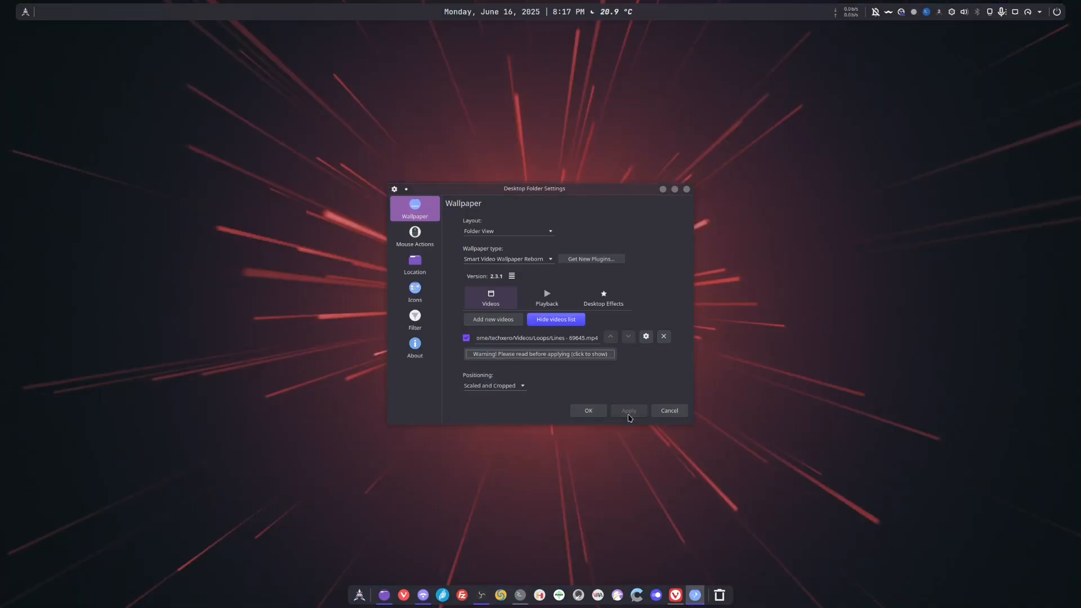
left_click(588, 410)
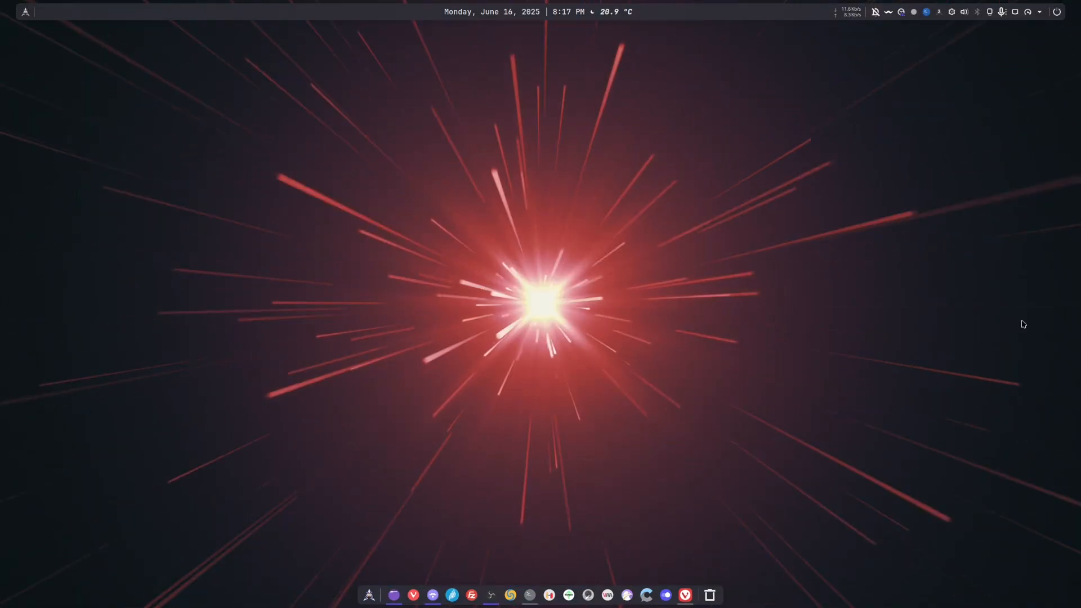